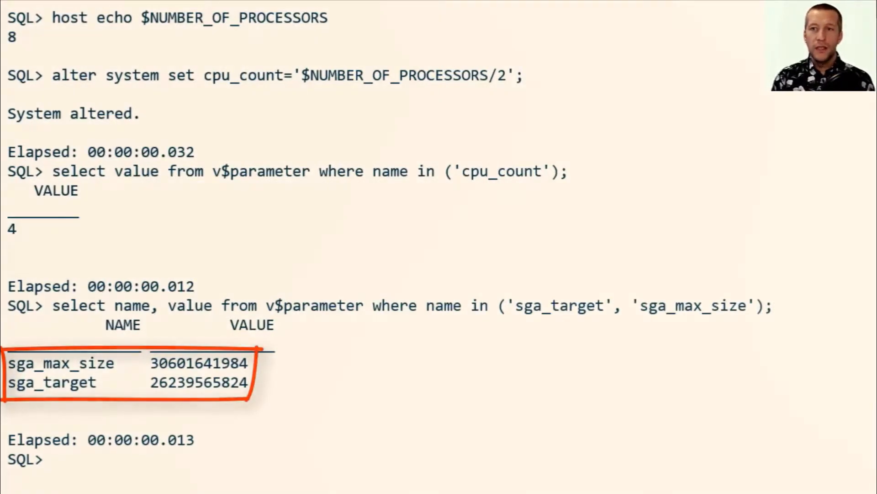
scroll(down, 3)
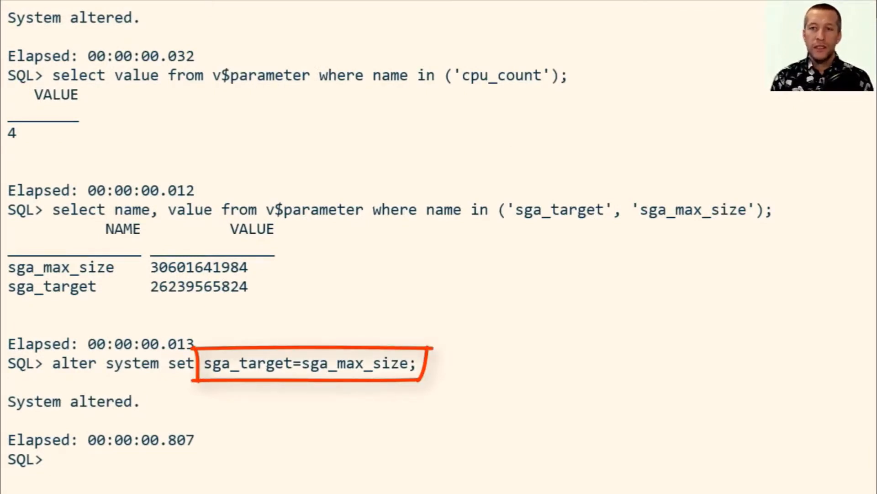
scroll(down, 3)
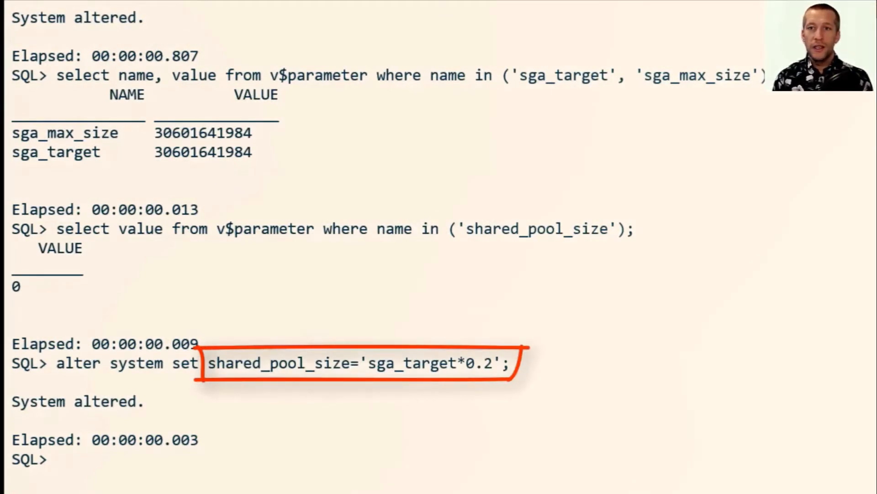
scroll(down, 3)
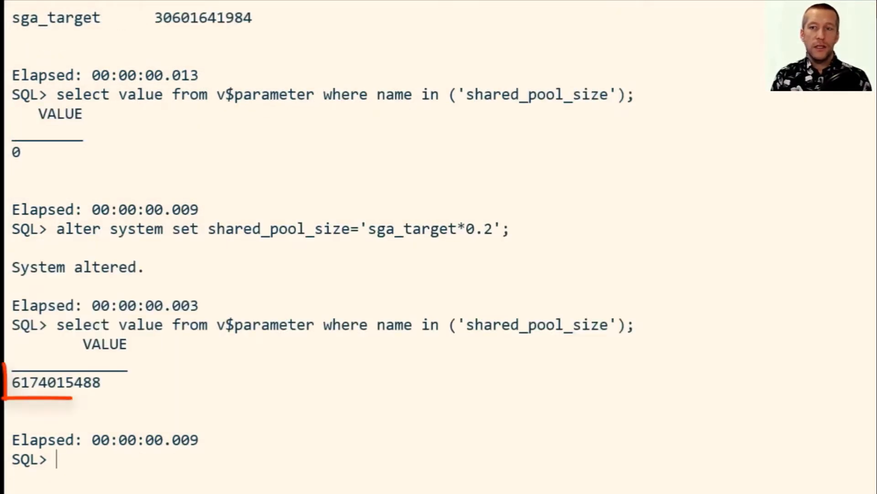